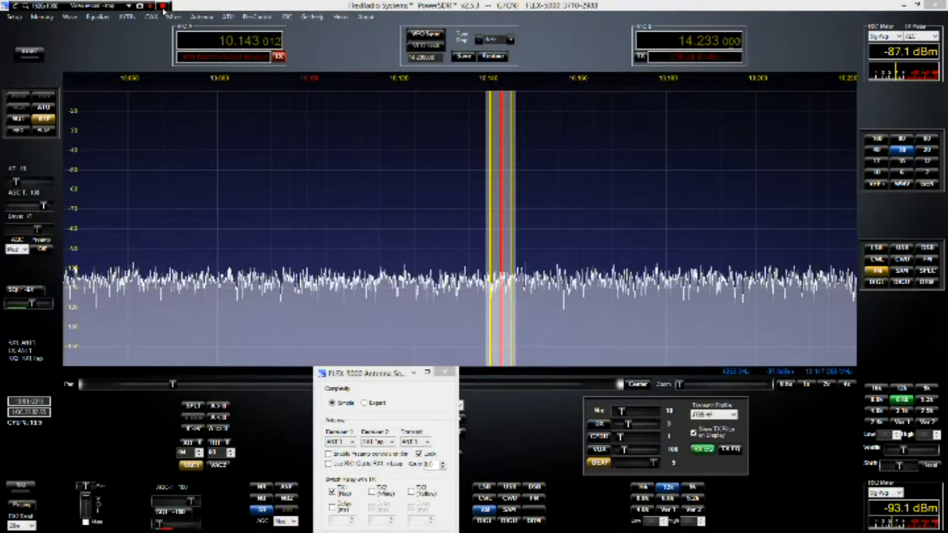
# Step: Enable RX2 so a second panadapter near 14.233 MHz appears below the 10.143 MHz display
pyautogui.click(161, 6)
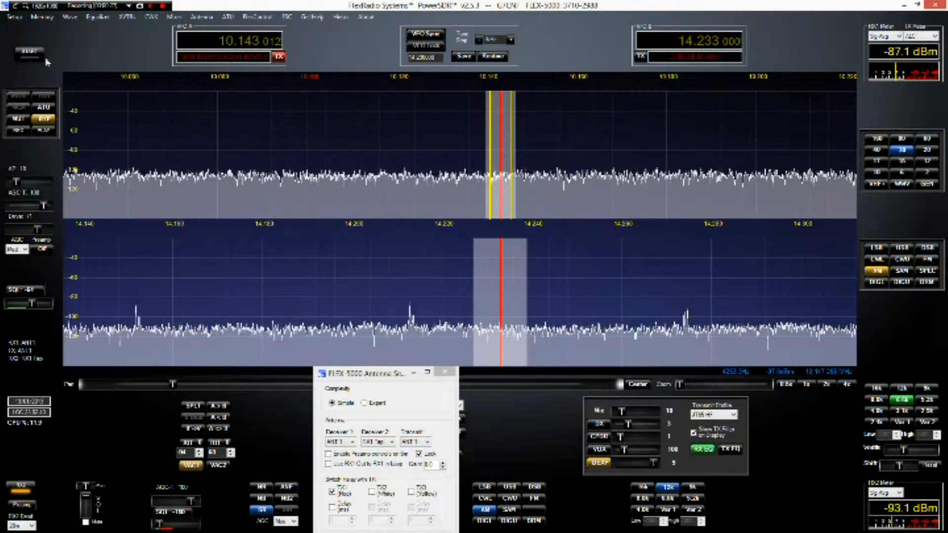
# Step: Select the GEN band to start tuning both receivers toward 0.882 and 1.547 MHz AM broadcast signals
pyautogui.click(28, 50)
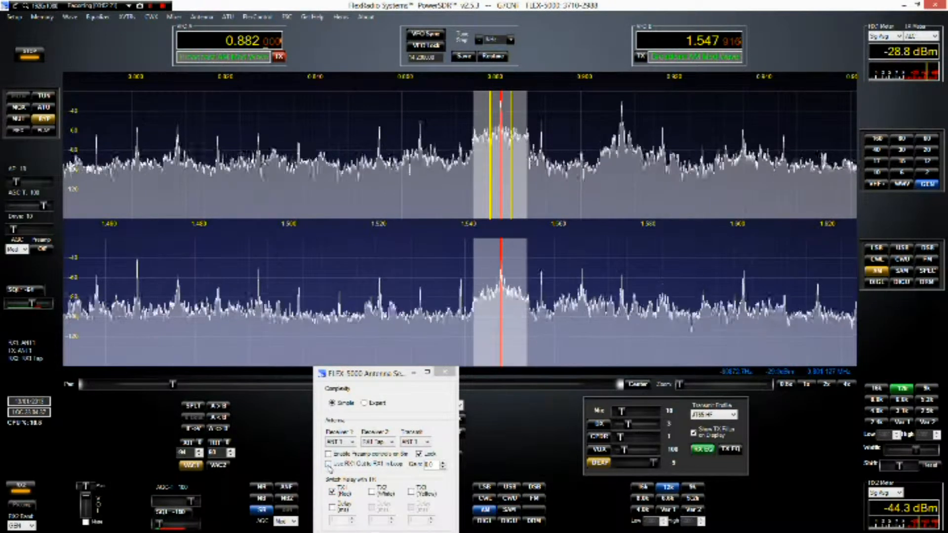
# Step: Toggle the RX1 out/loop option to insert the preselector, dropping the 1.547 MHz carrier sharply
pyautogui.click(327, 465)
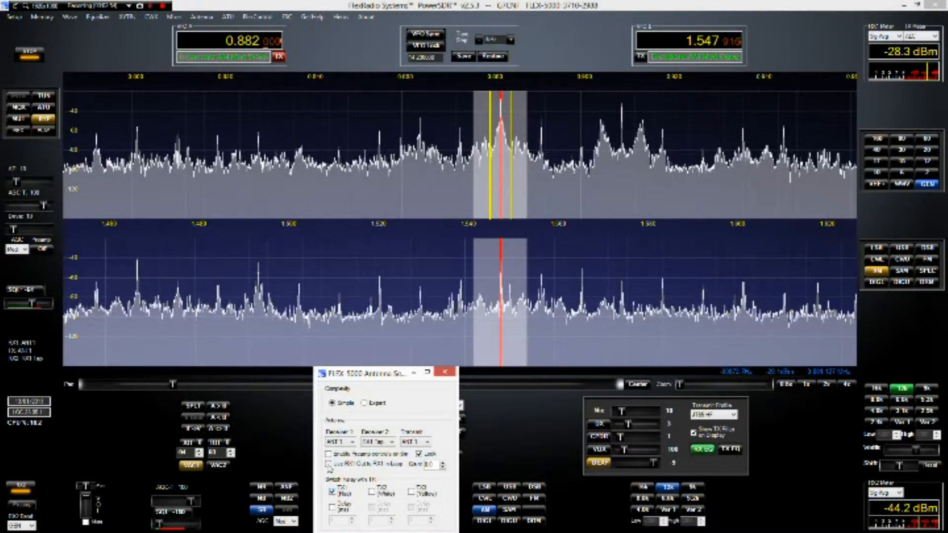
pyautogui.click(328, 464)
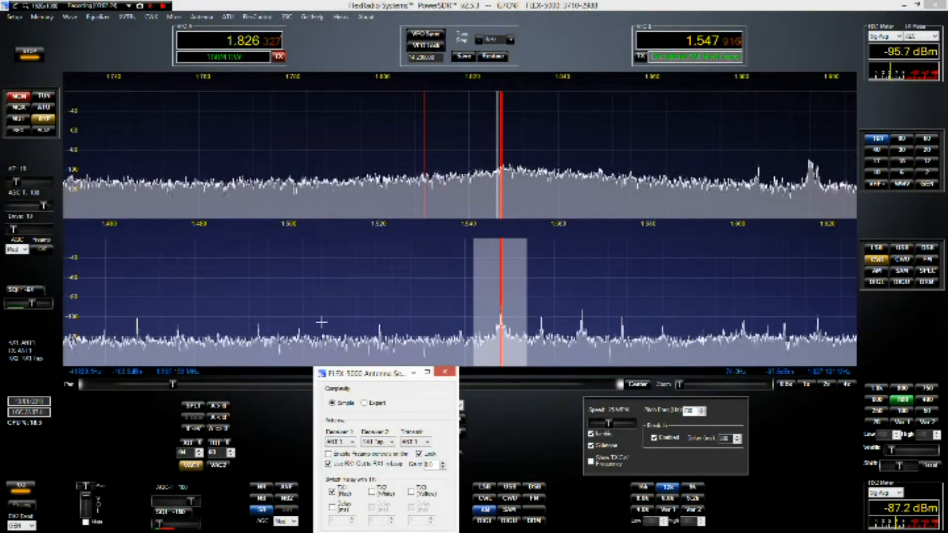
pyautogui.moveTo(278, 105)
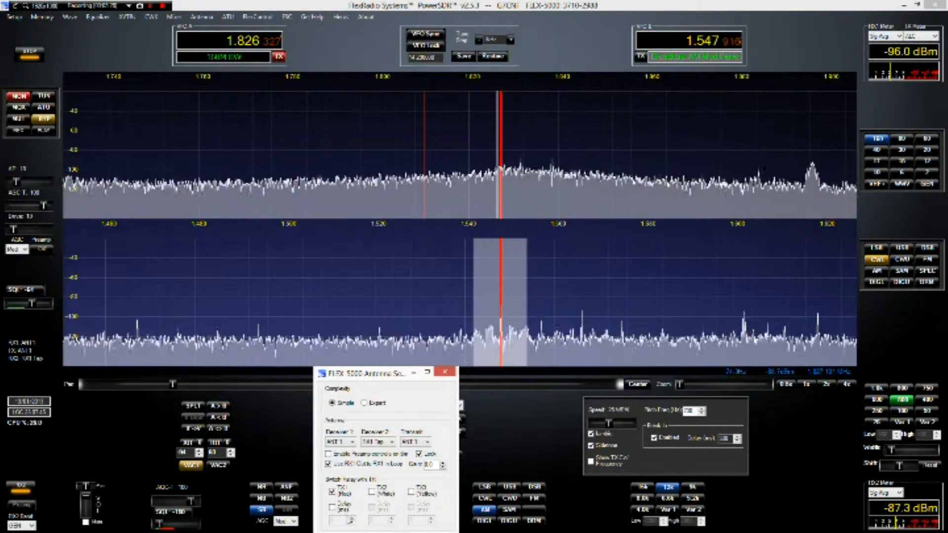
pyautogui.moveTo(277, 305)
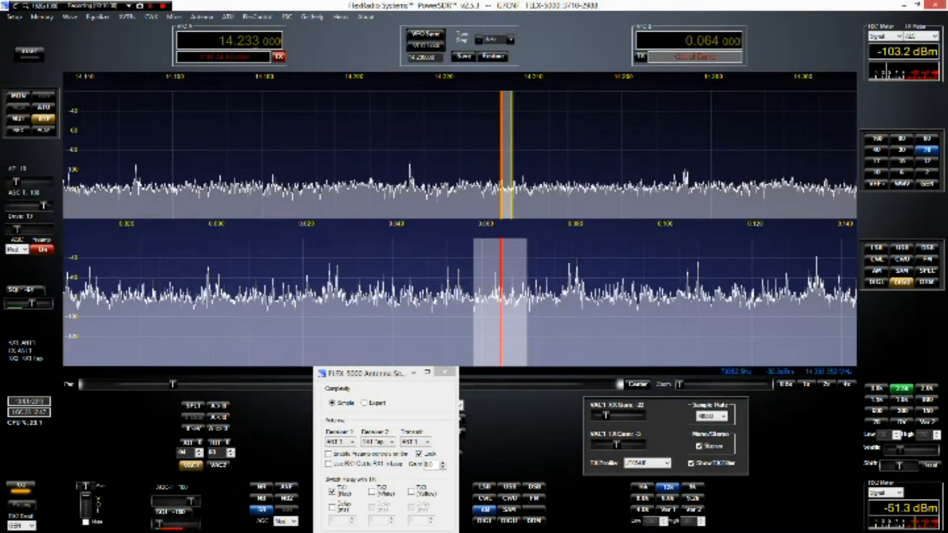
pyautogui.moveTo(132, 421)
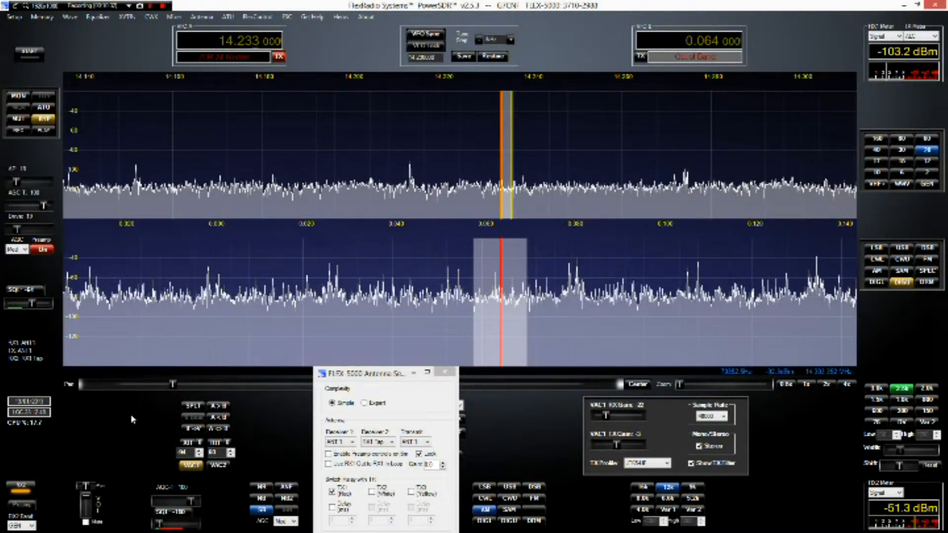